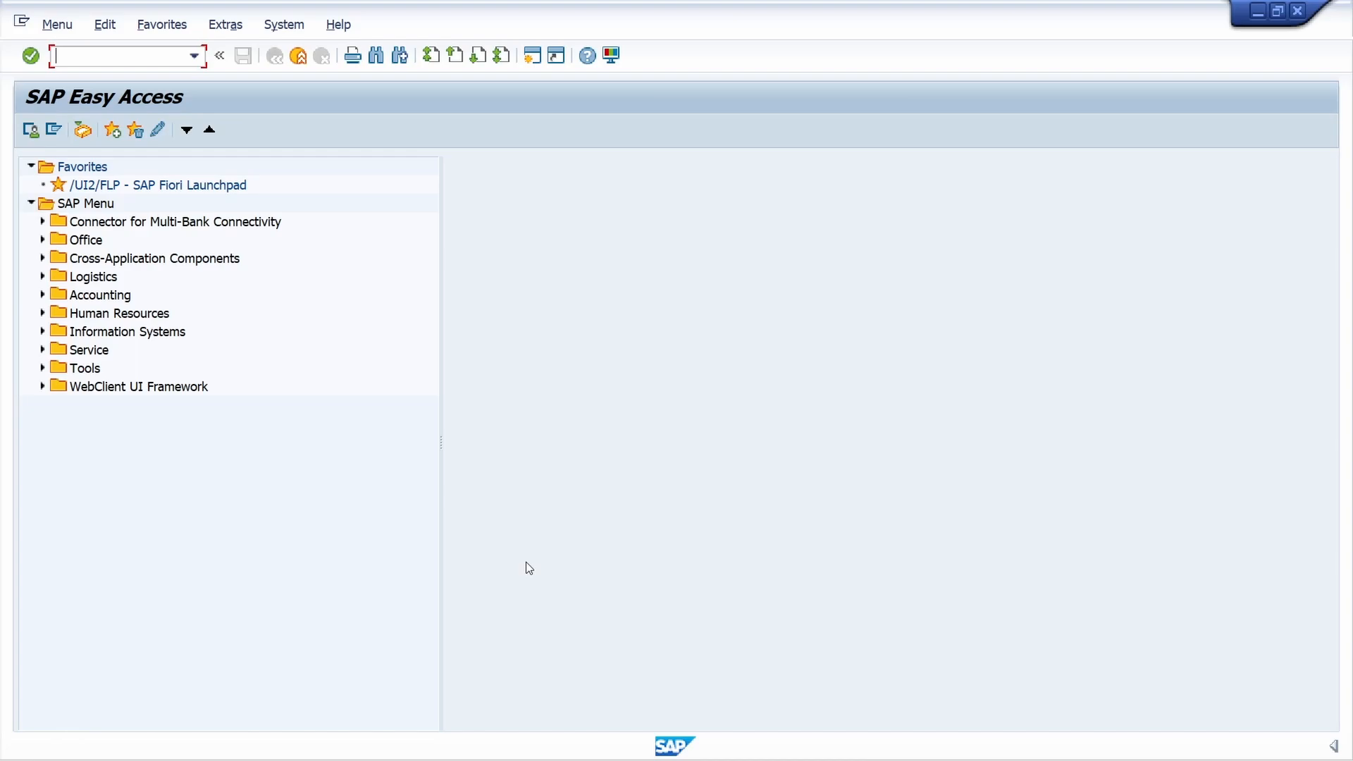
- Start transaction SE16T to reach the Central Access for Search Functions
{"action": "type", "text": "se"}
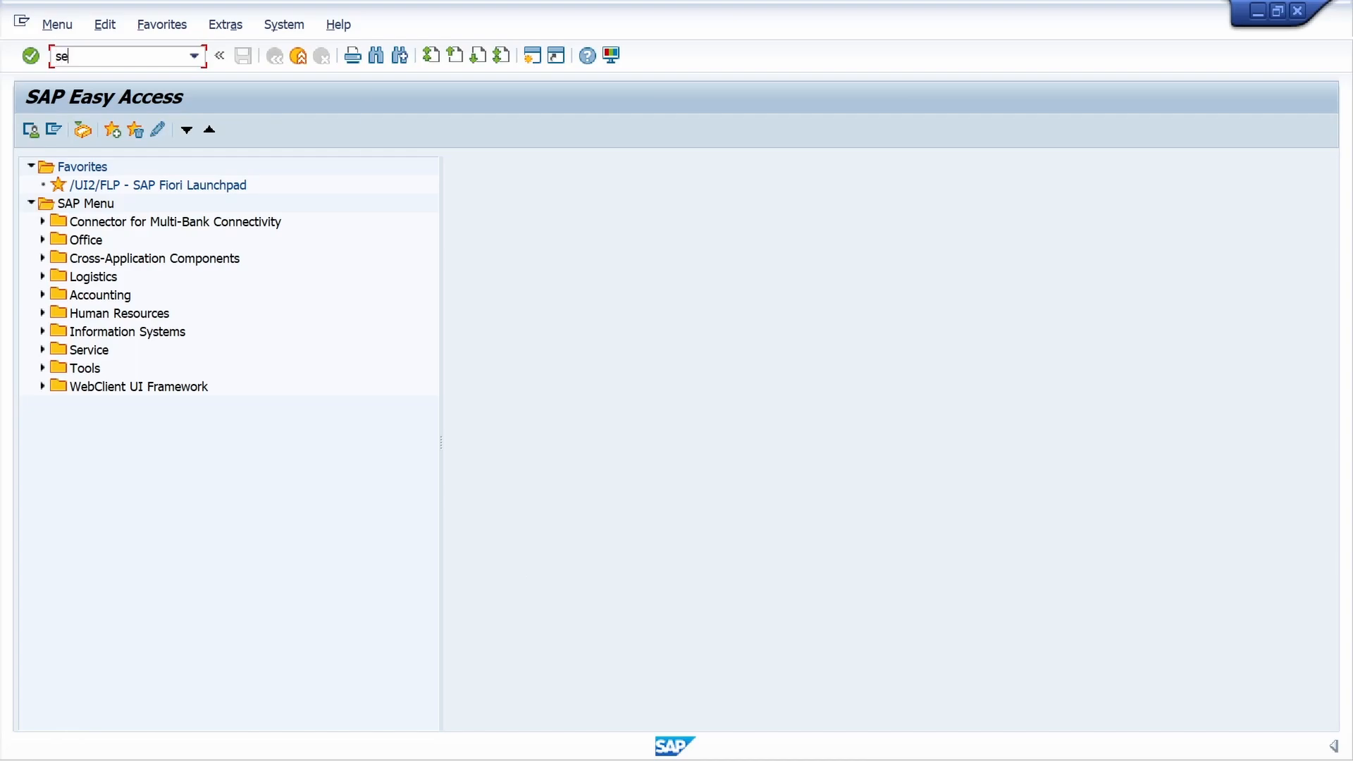
{"action": "type", "text": "16"}
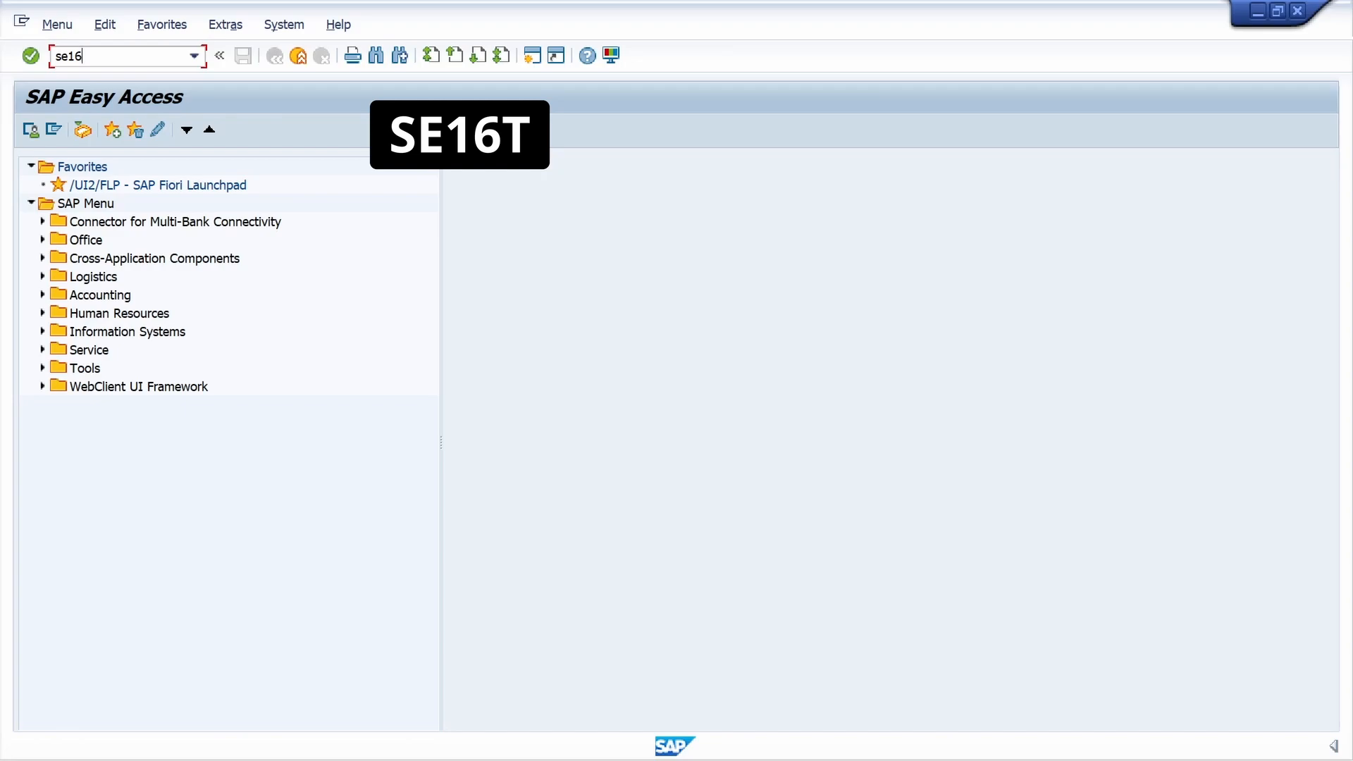
{"action": "type", "text": "t"}
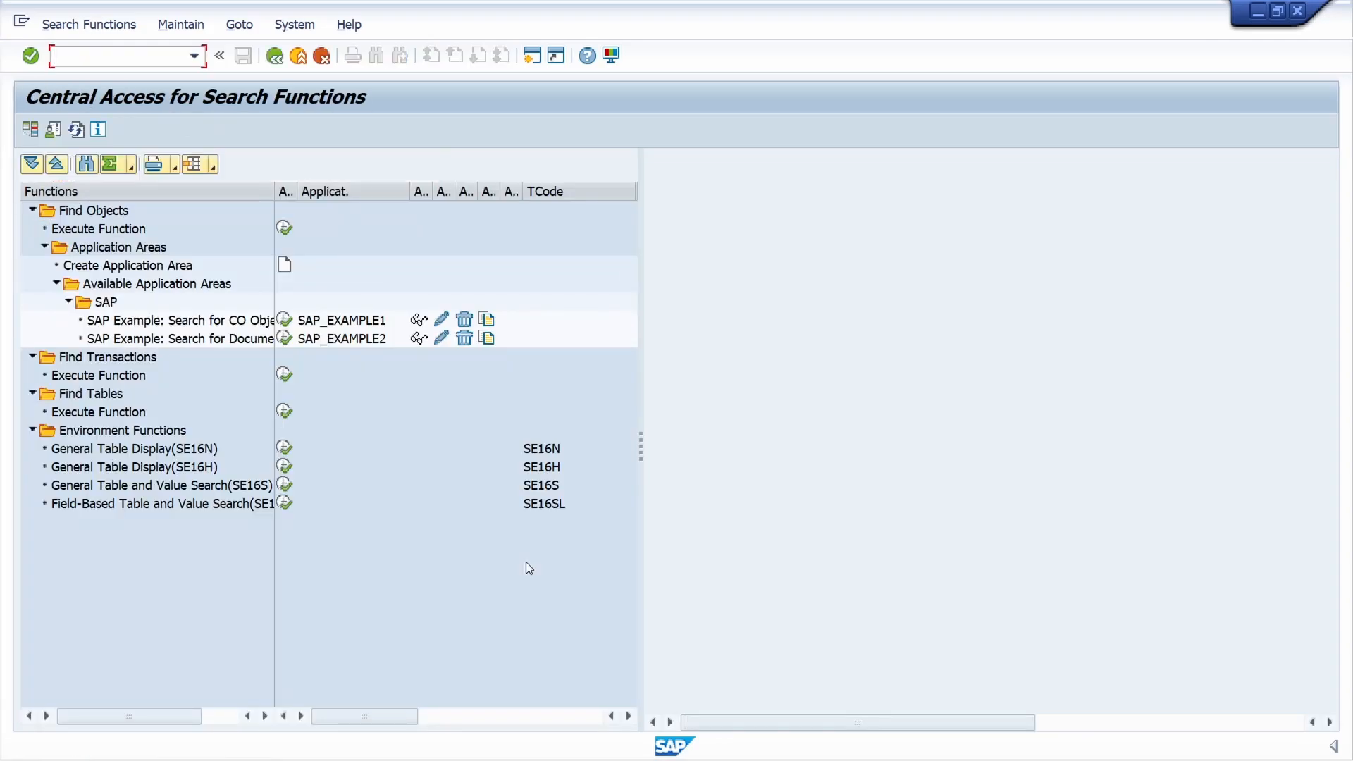
{"action": "mouse_move", "coordinate": [285, 504]}
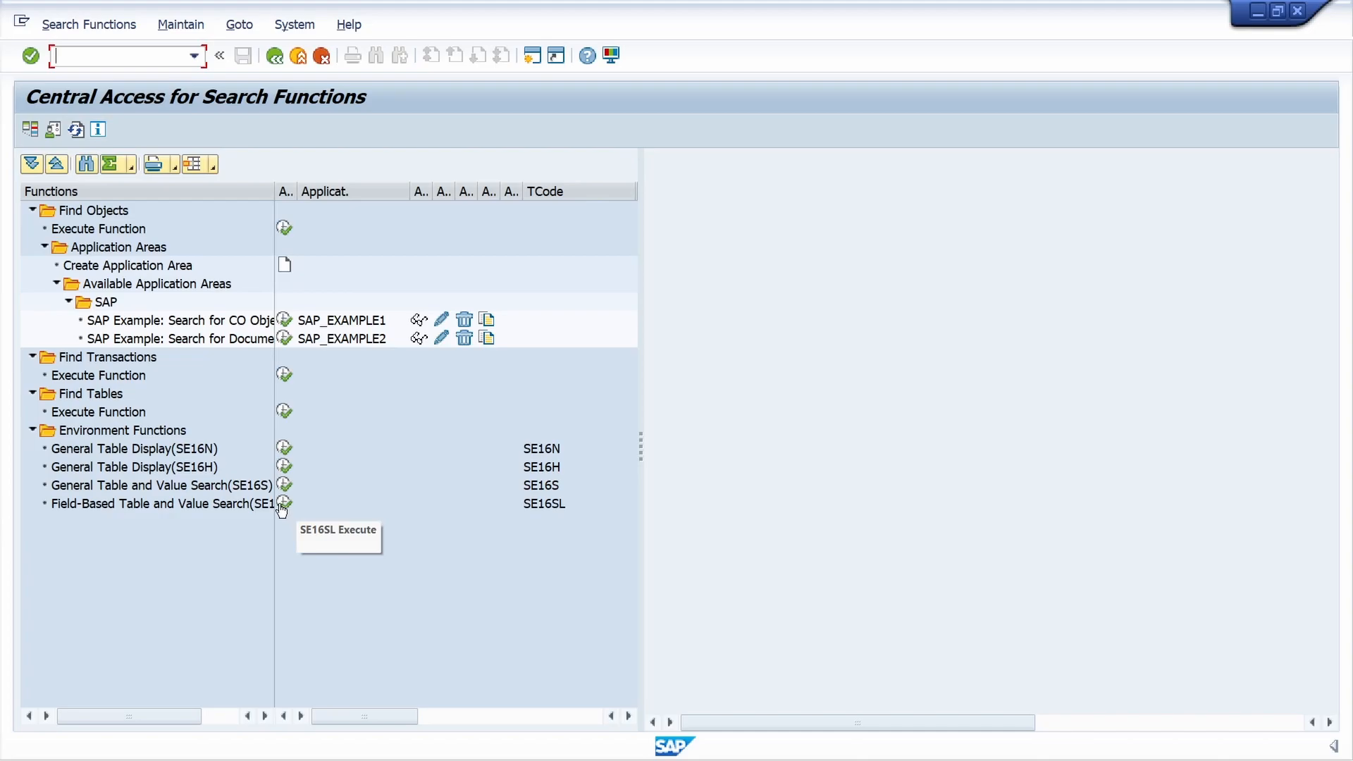
- Launch the Field-Based Table and Value Search (SE16SL)
{"action": "left_click", "coordinate": [284, 505]}
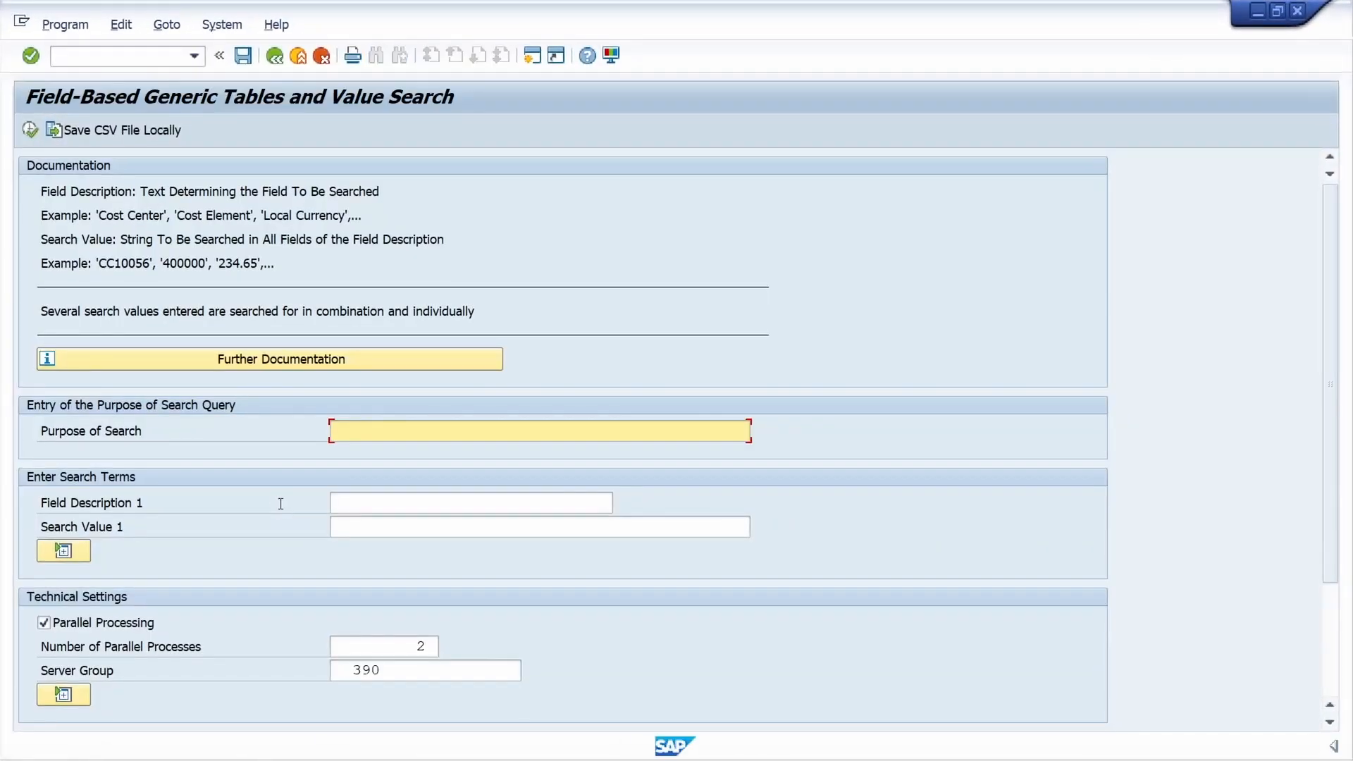
{"action": "mouse_move", "coordinate": [383, 481]}
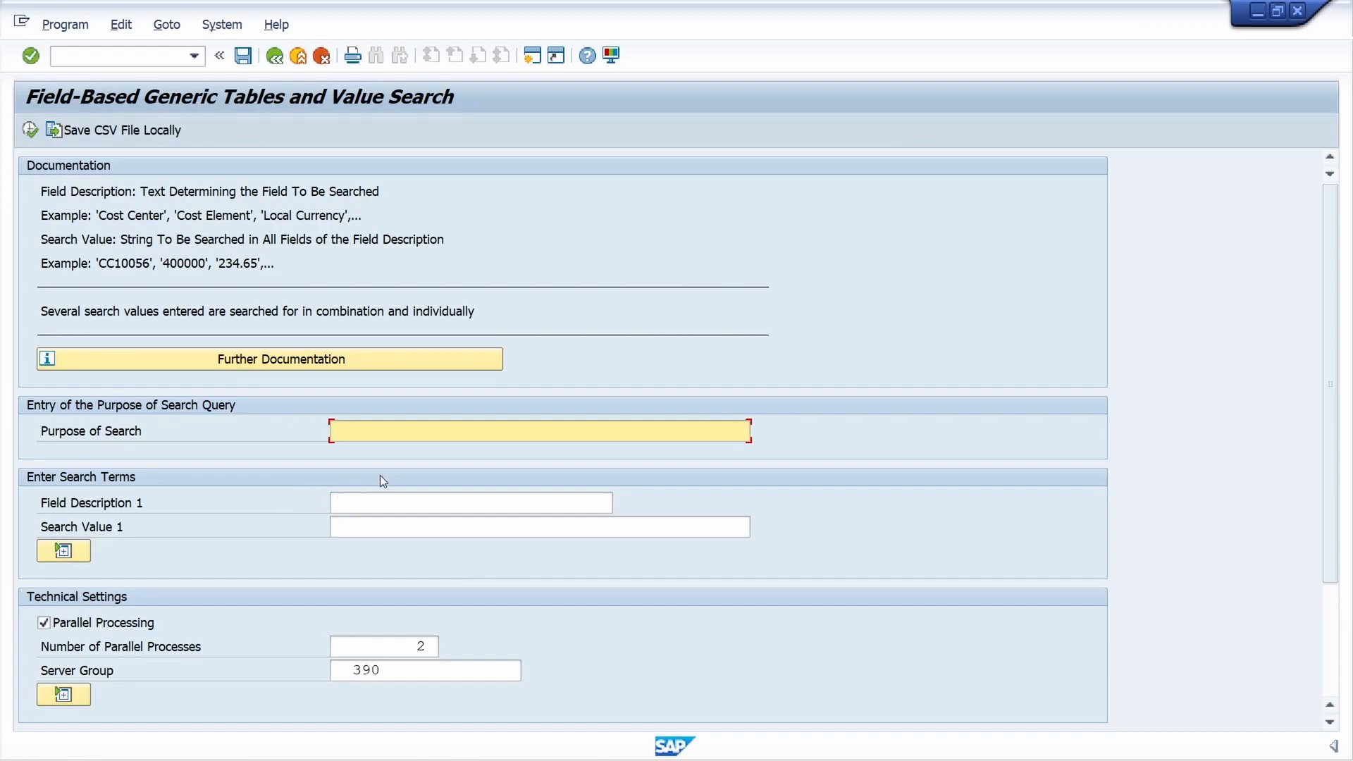
- Set the Purpose of Search to 'test' and move to Field Description 1
{"action": "type", "text": "test"}
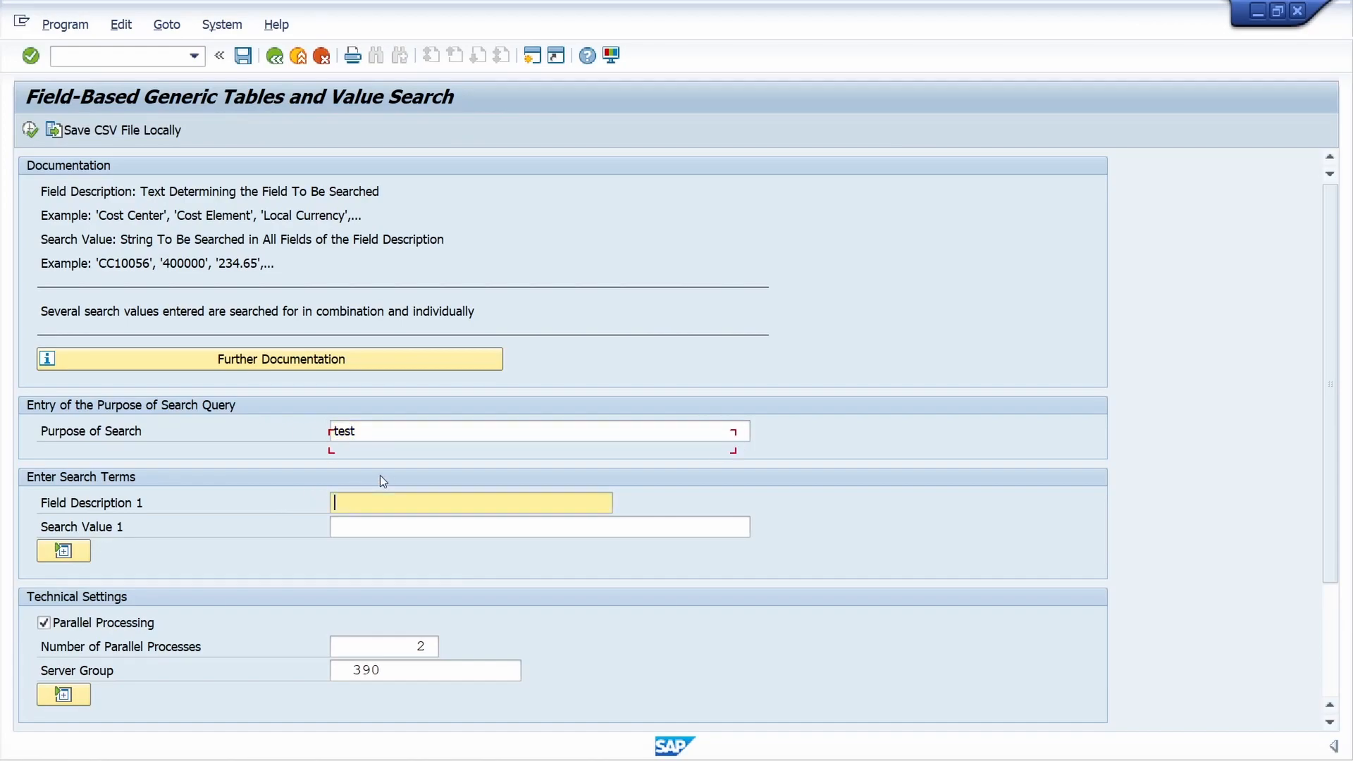
{"action": "left_click", "coordinate": [471, 502]}
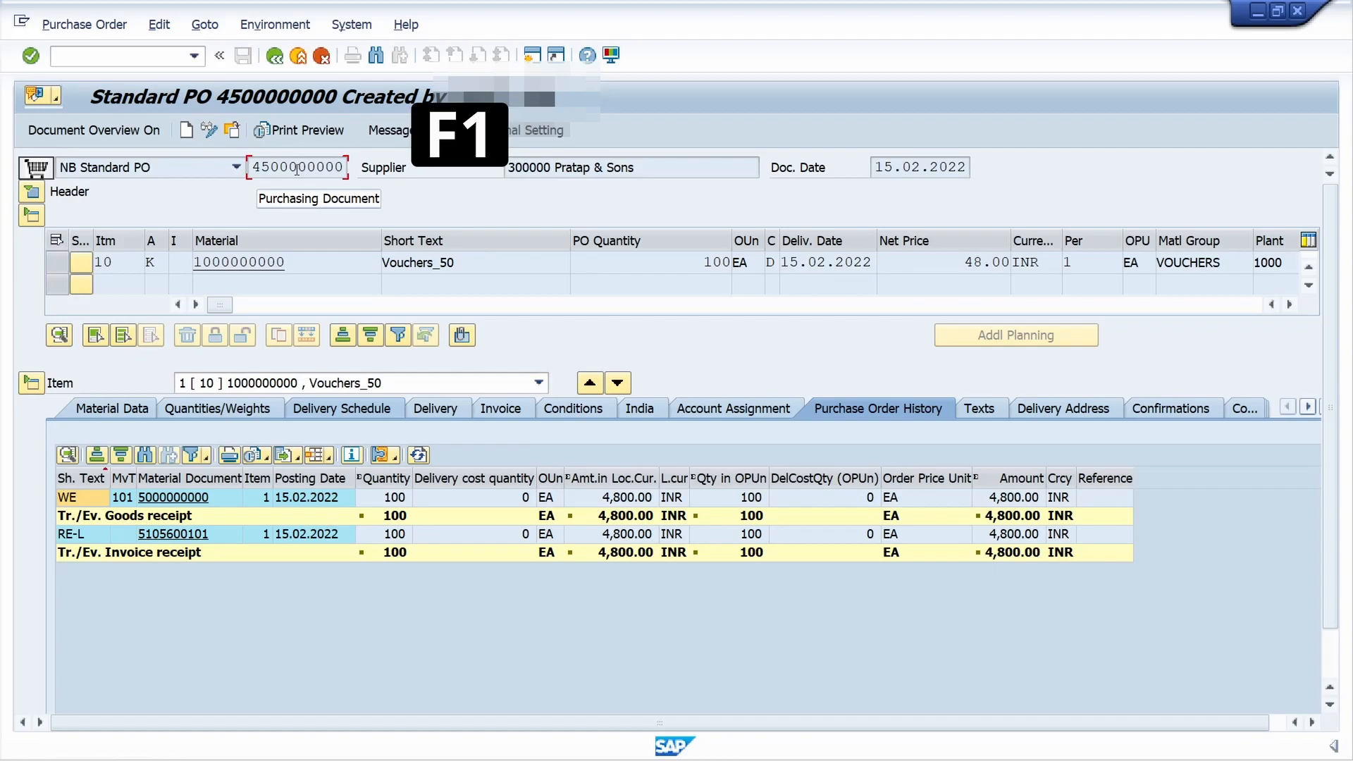
{"action": "key", "text": "f1"}
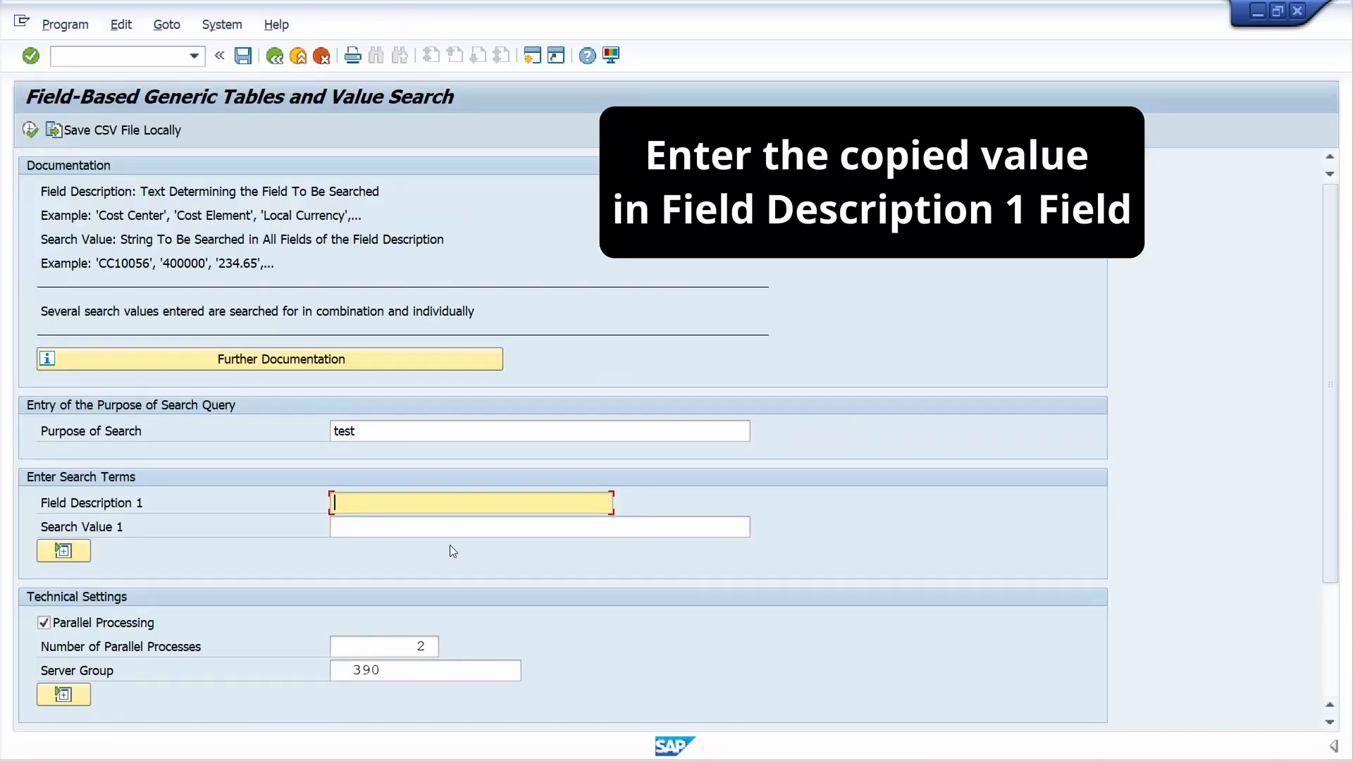
{"action": "type", "text": "Purchasing Document Number"}
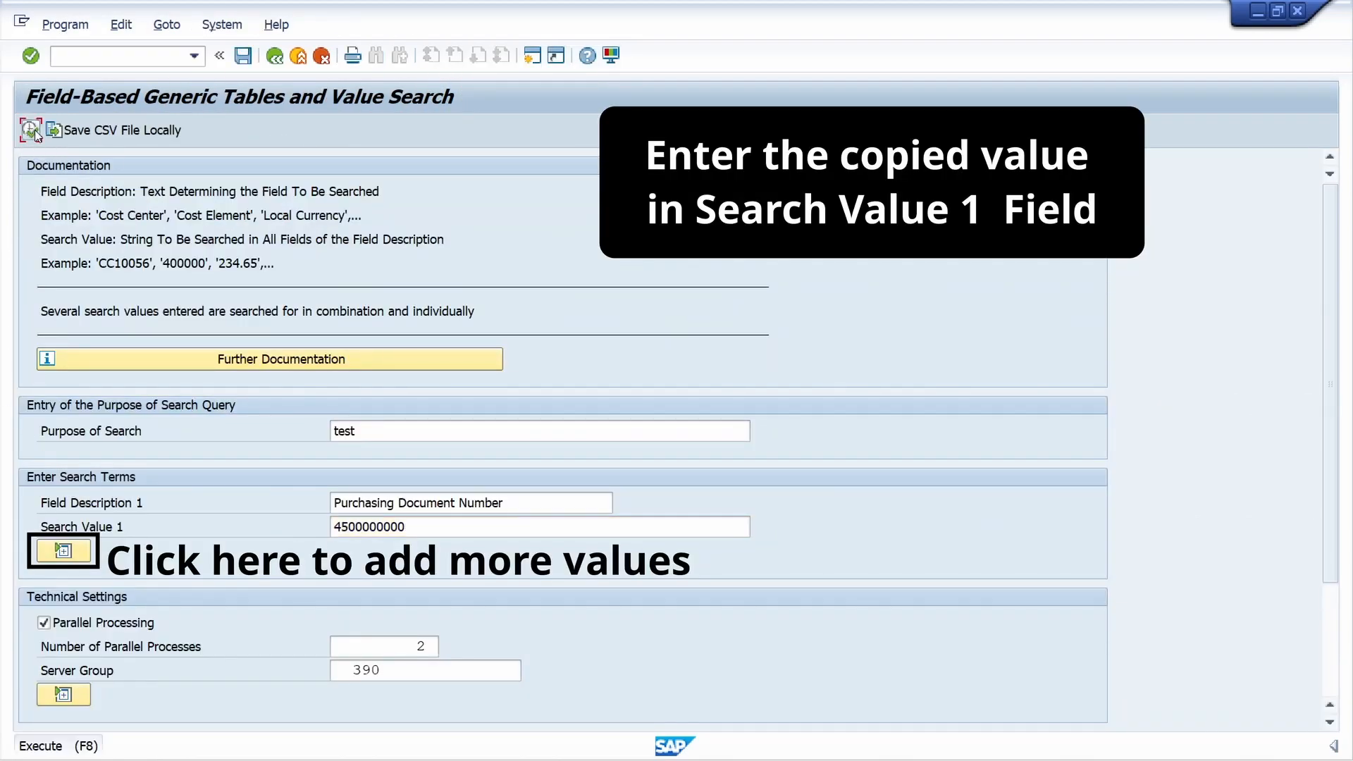
{"action": "key", "text": "F8"}
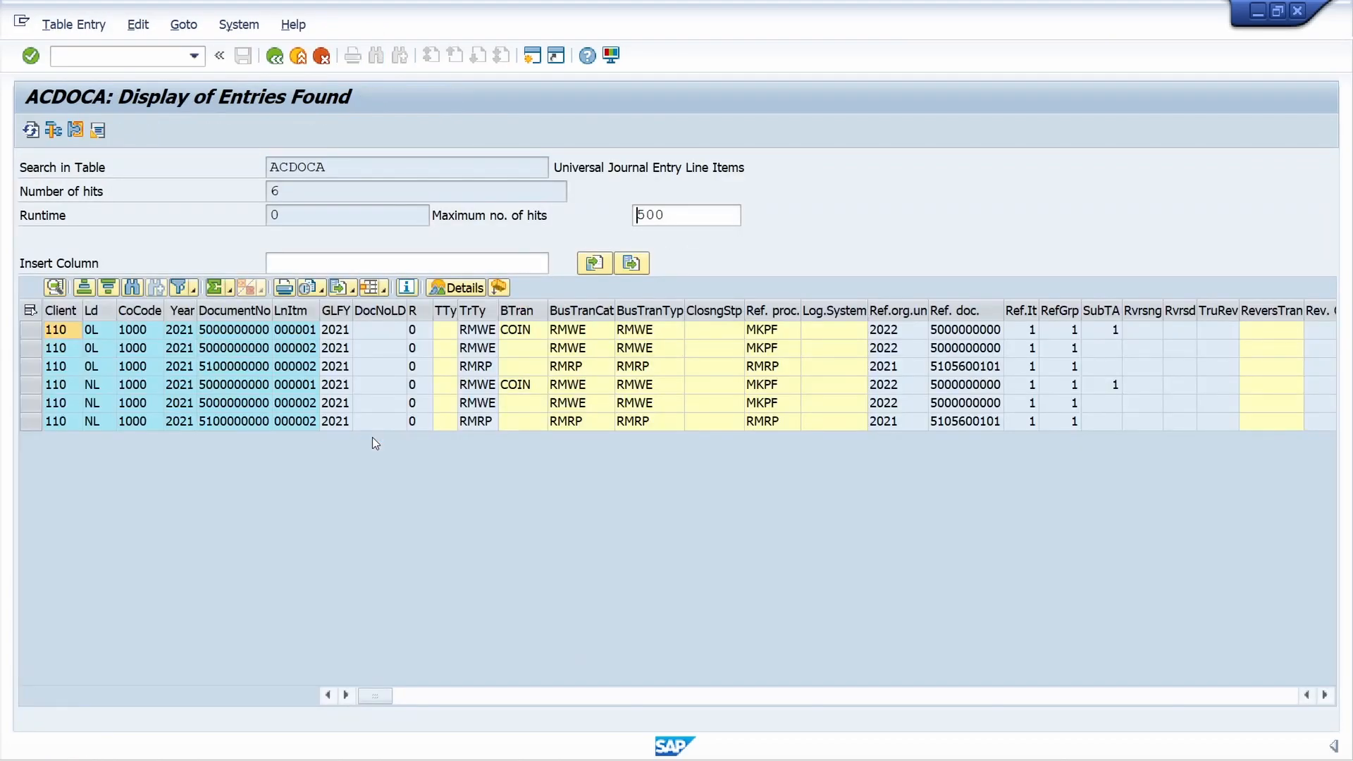
{"action": "mouse_move", "coordinate": [235, 86]}
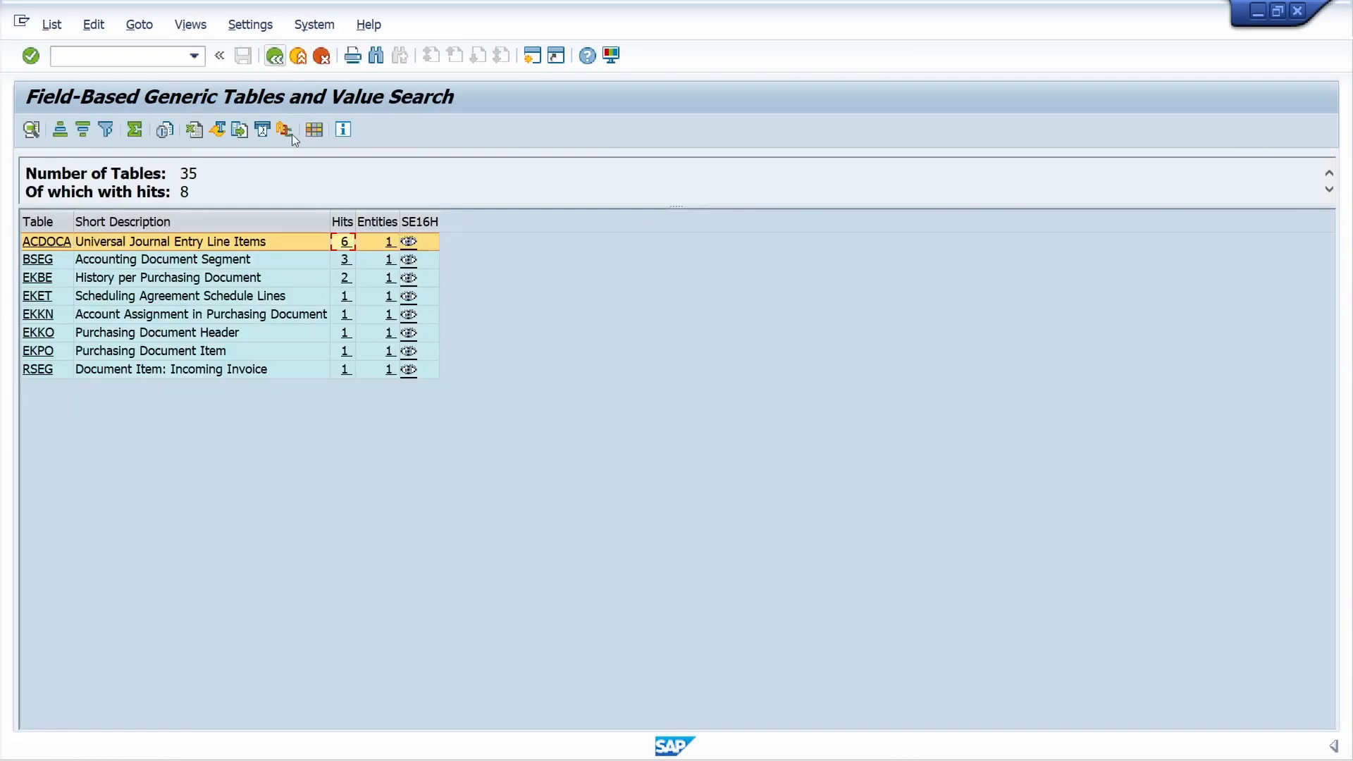
{"action": "mouse_move", "coordinate": [346, 296]}
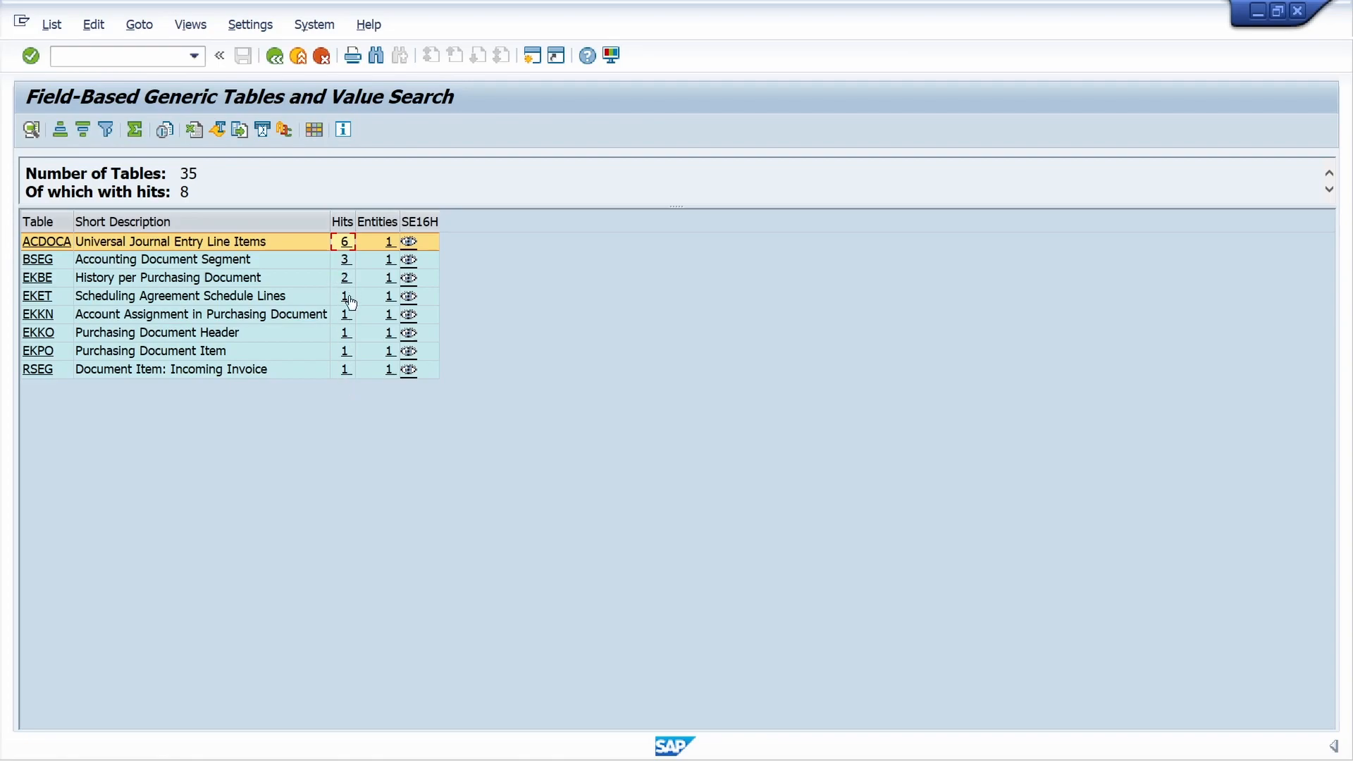
{"action": "mouse_move", "coordinate": [24, 272]}
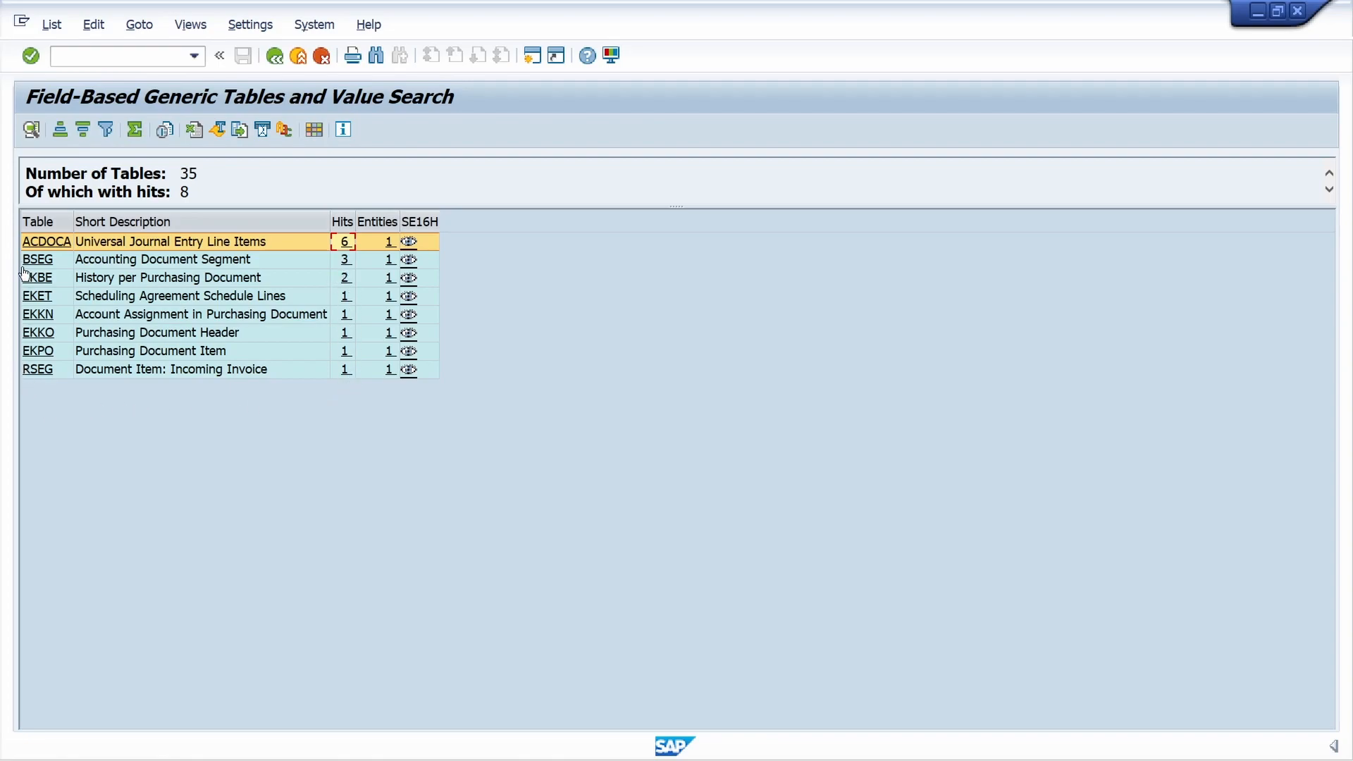
{"action": "mouse_move", "coordinate": [76, 420]}
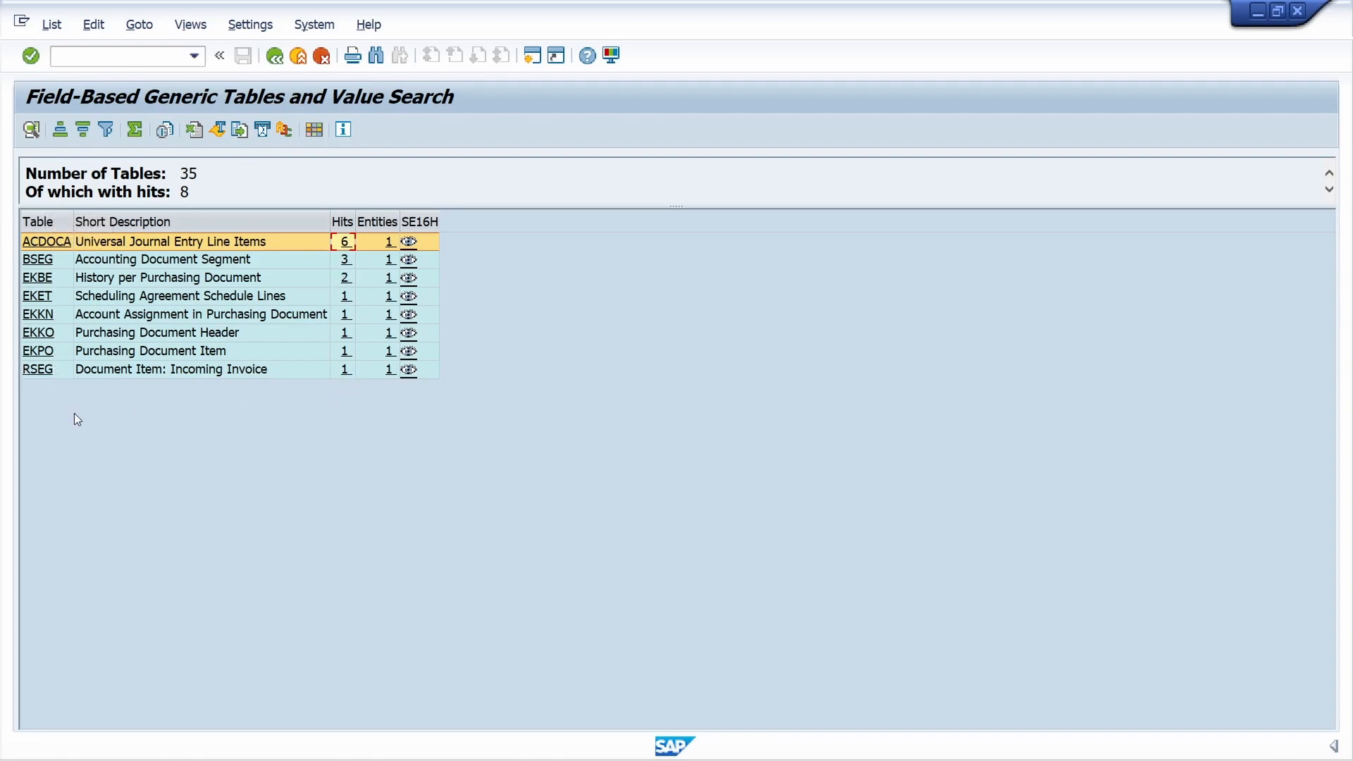